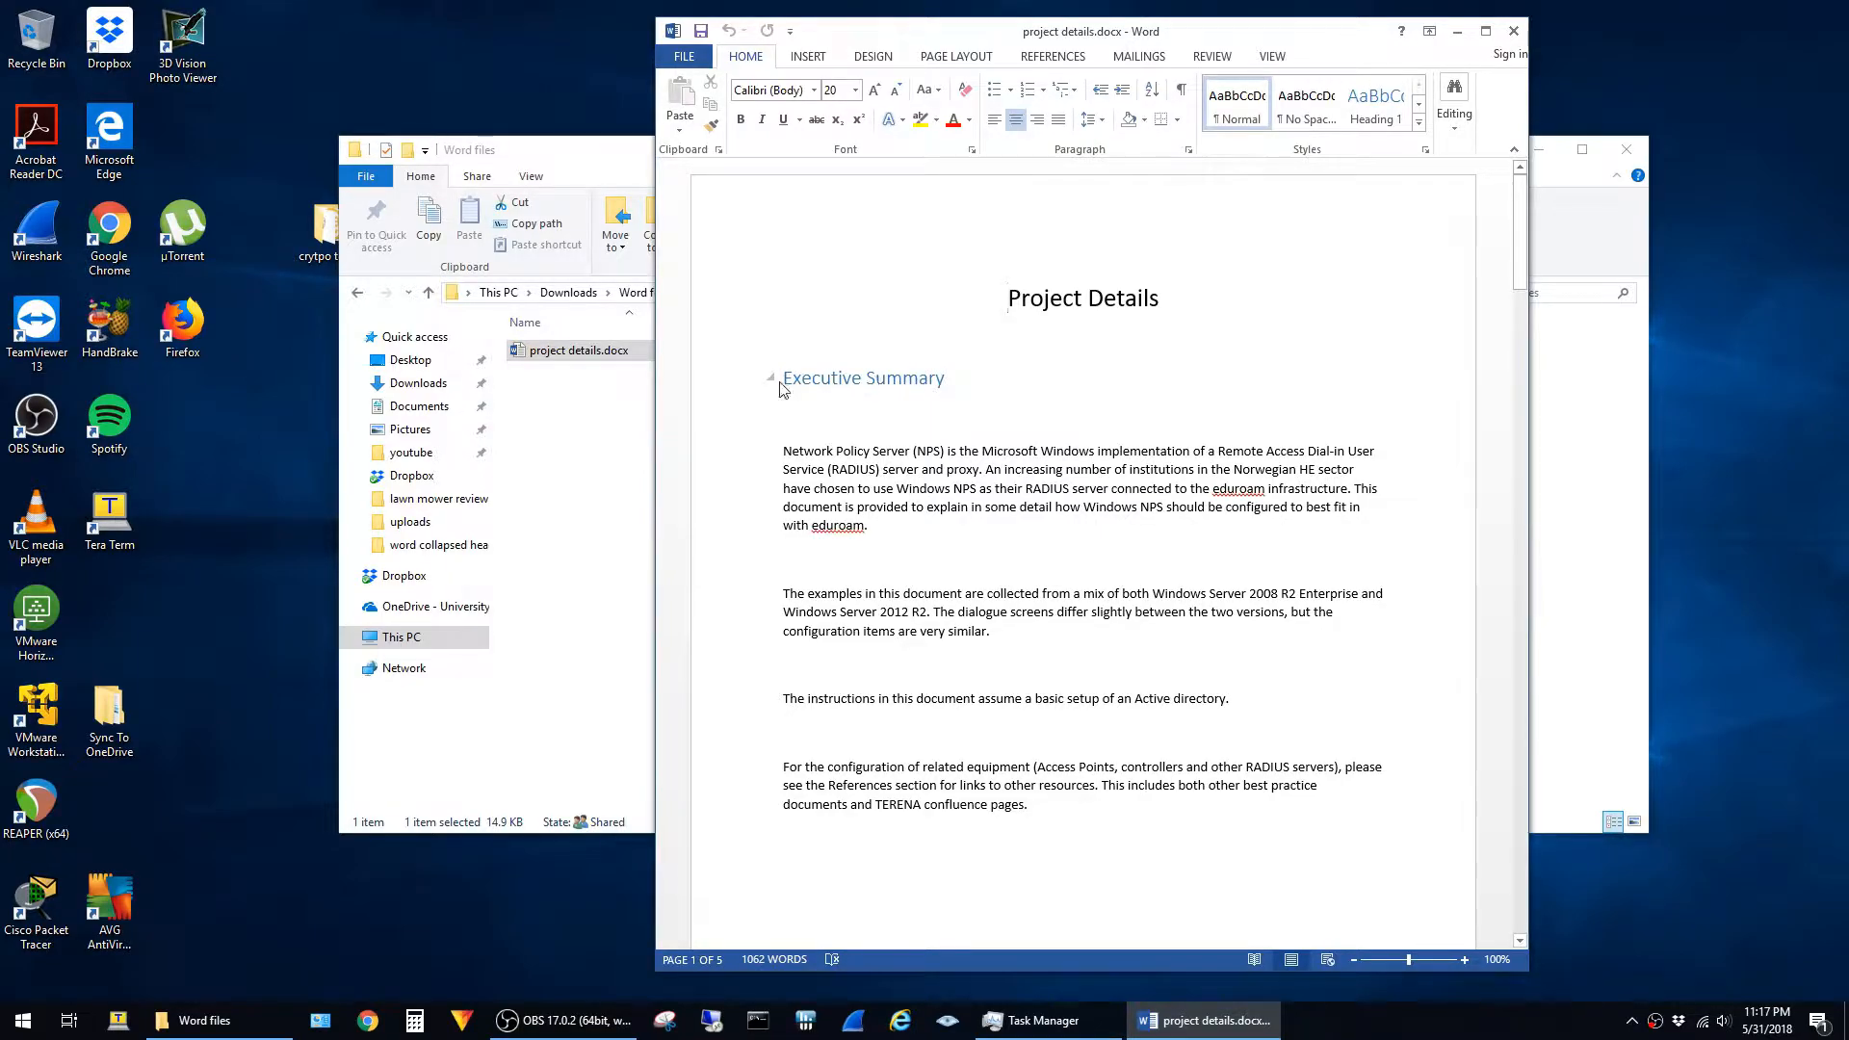
- Collapse the Executive Summary heading, close Word and reopen project details.docx to see it expanded again
left_click(771, 377)
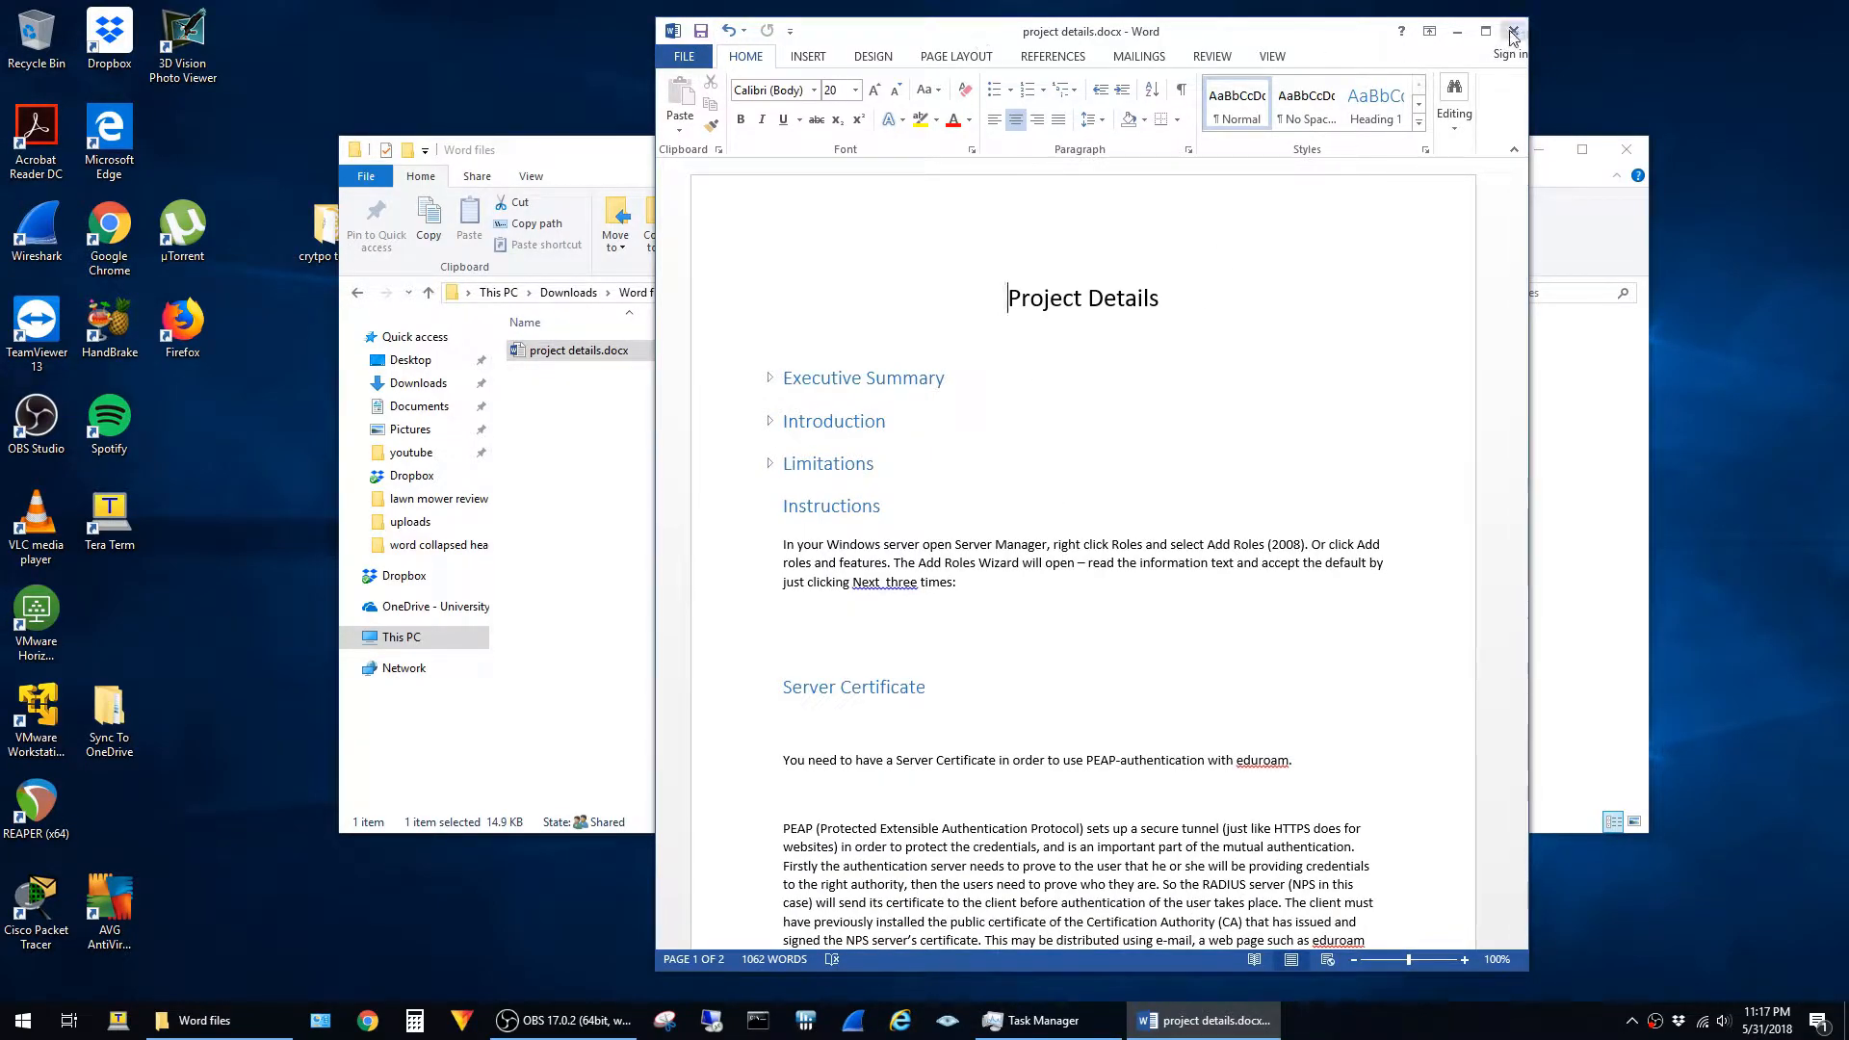
left_click(1509, 31)
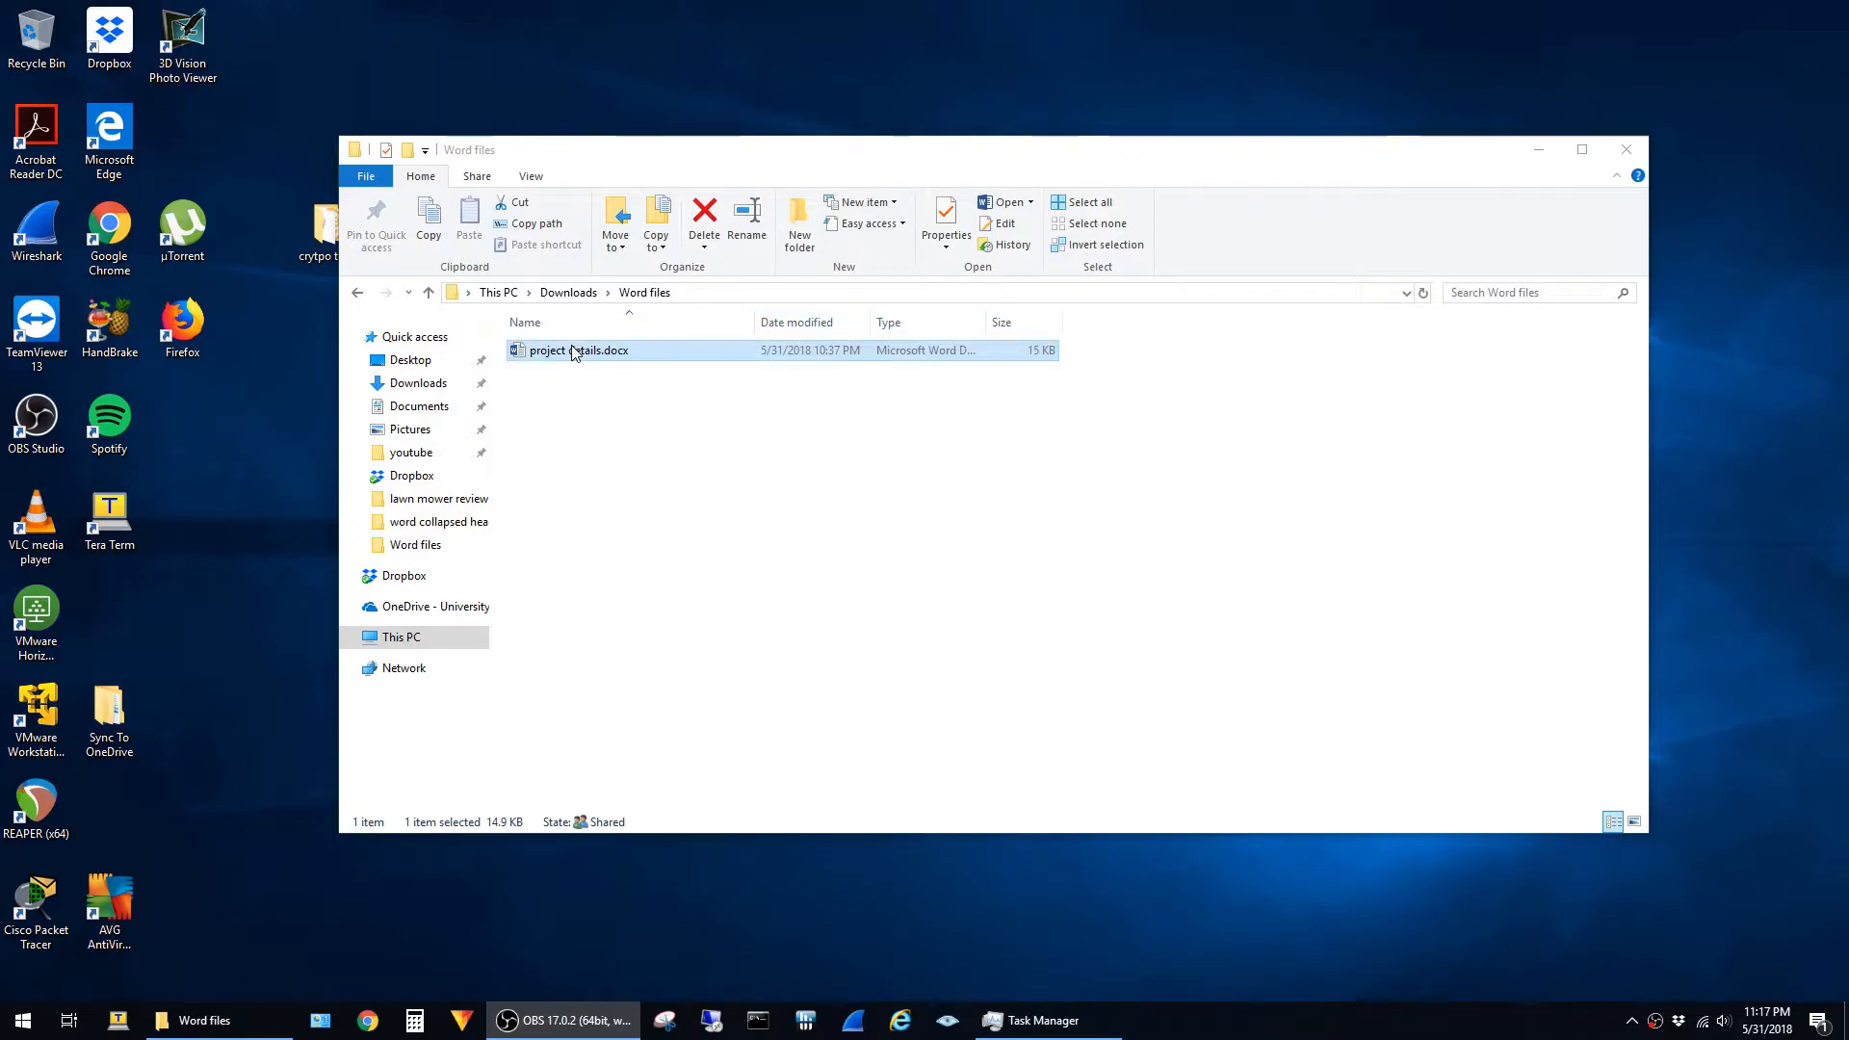
double_click(576, 351)
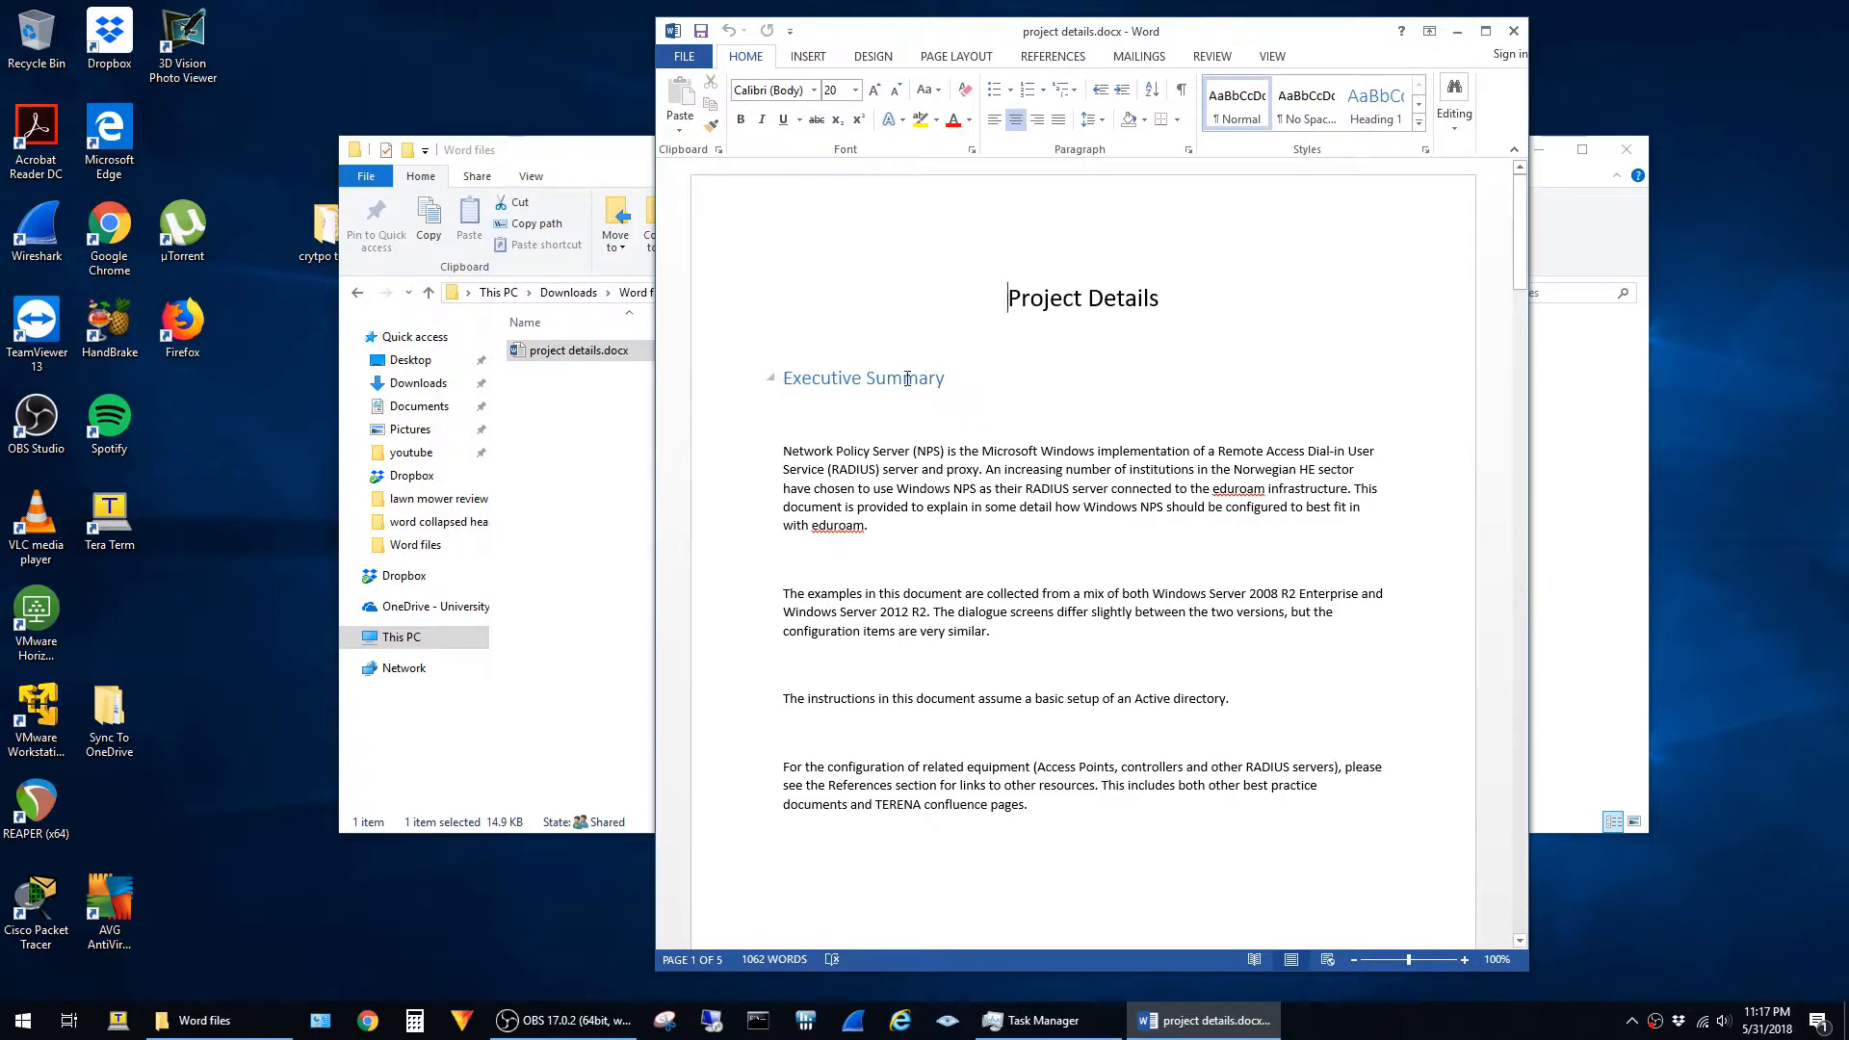
- Set the Executive Summary paragraph to Collapsed by default and reopen the file to confirm it stays collapsed
left_click(873, 379)
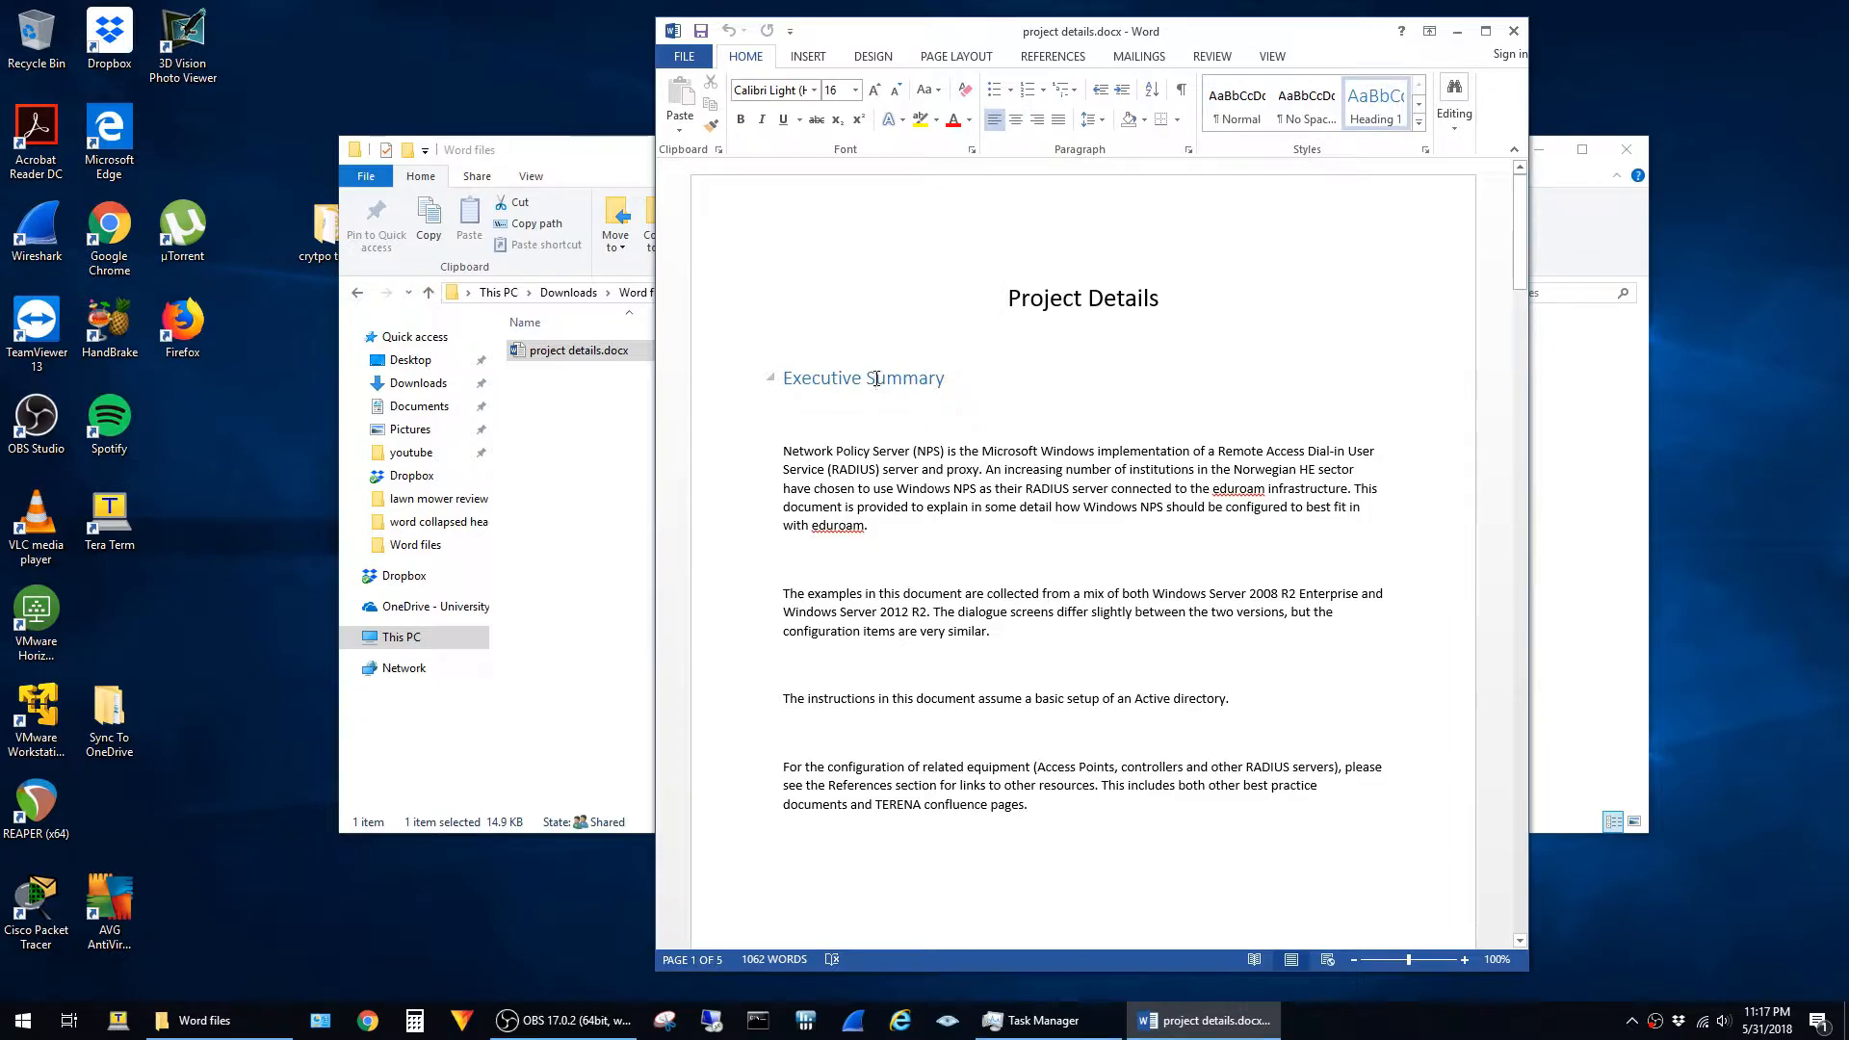
left_click(1190, 148)
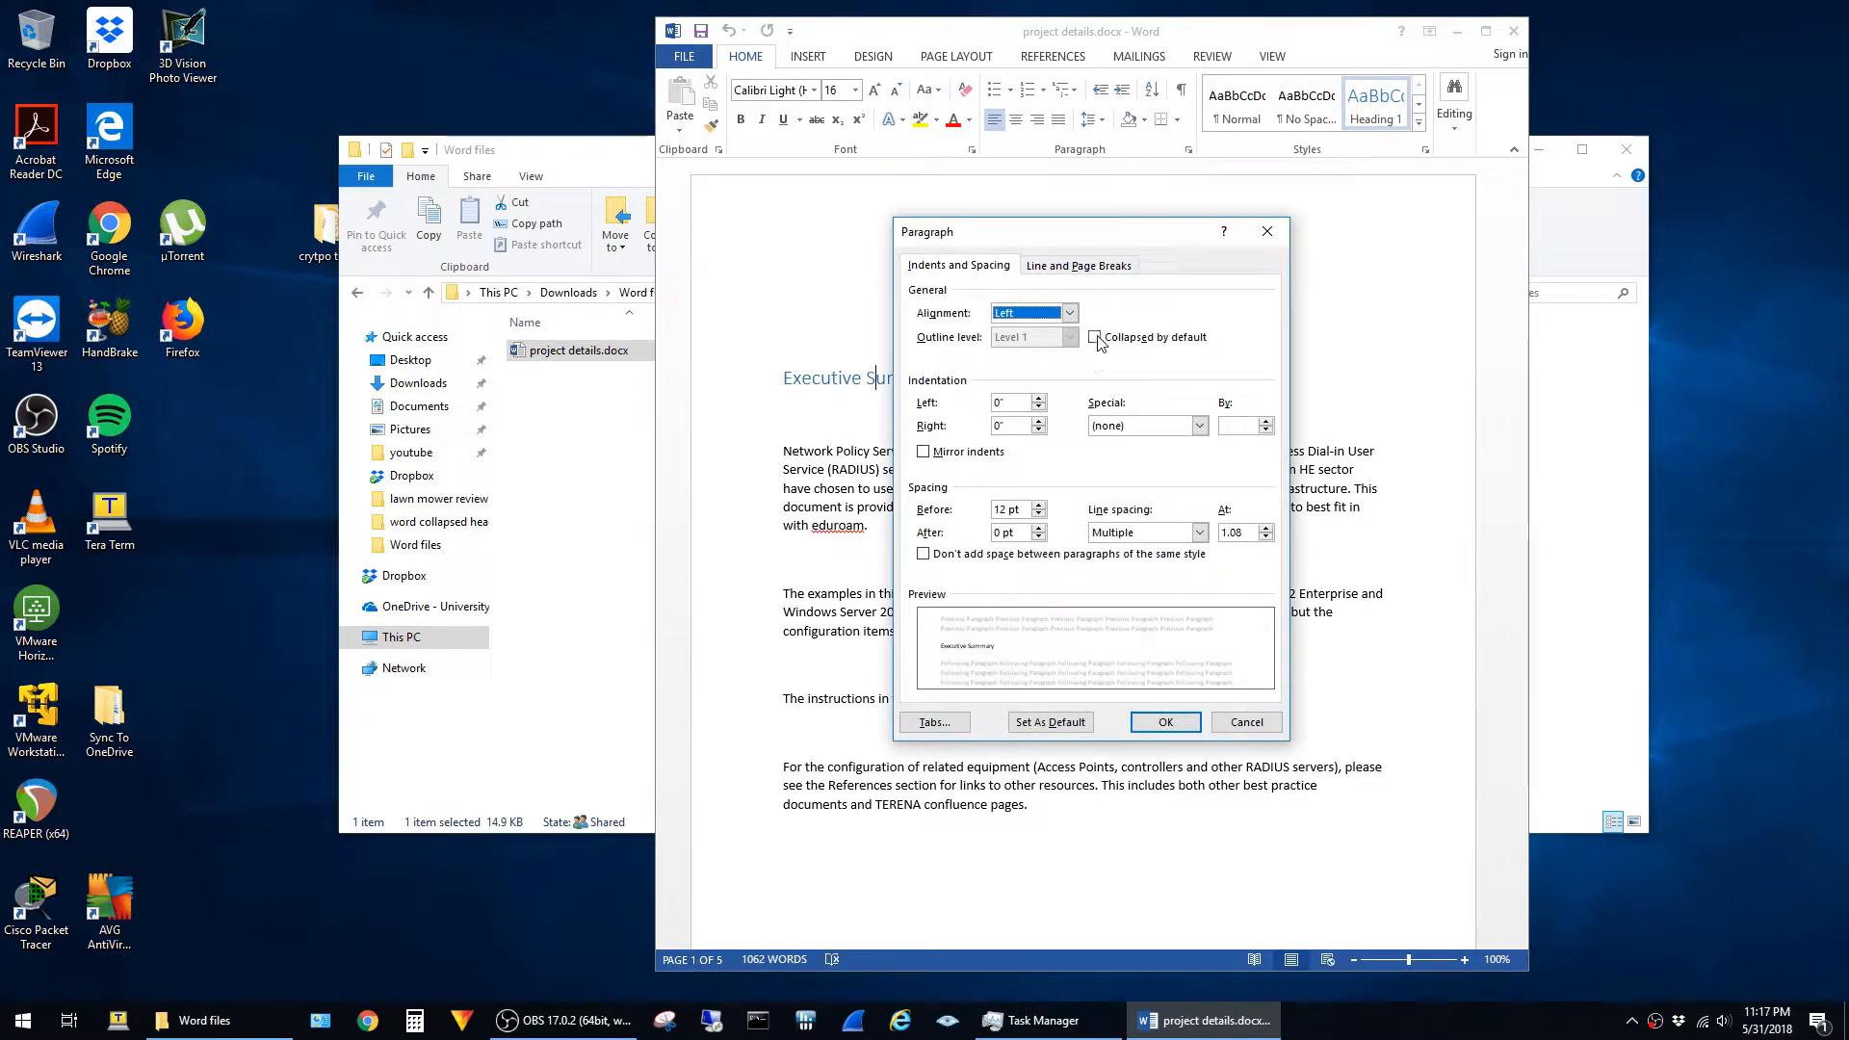
left_click(1094, 337)
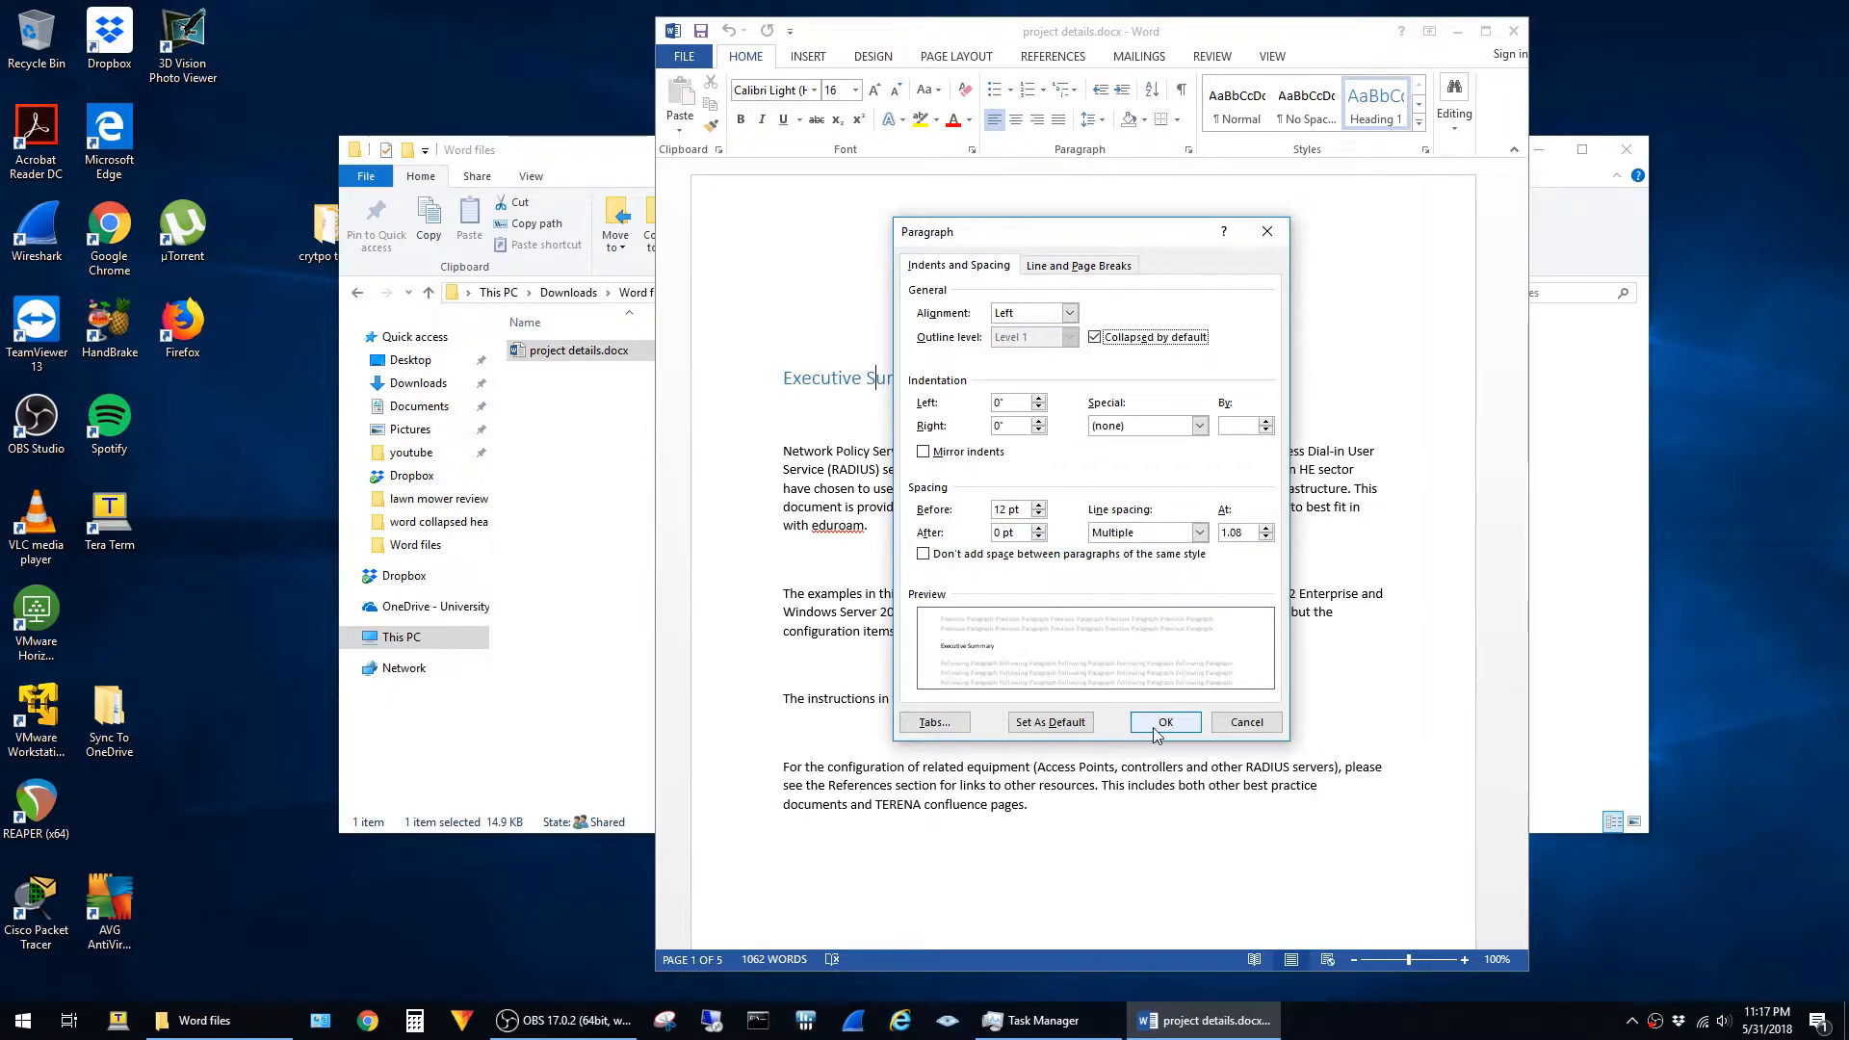
left_click(1163, 721)
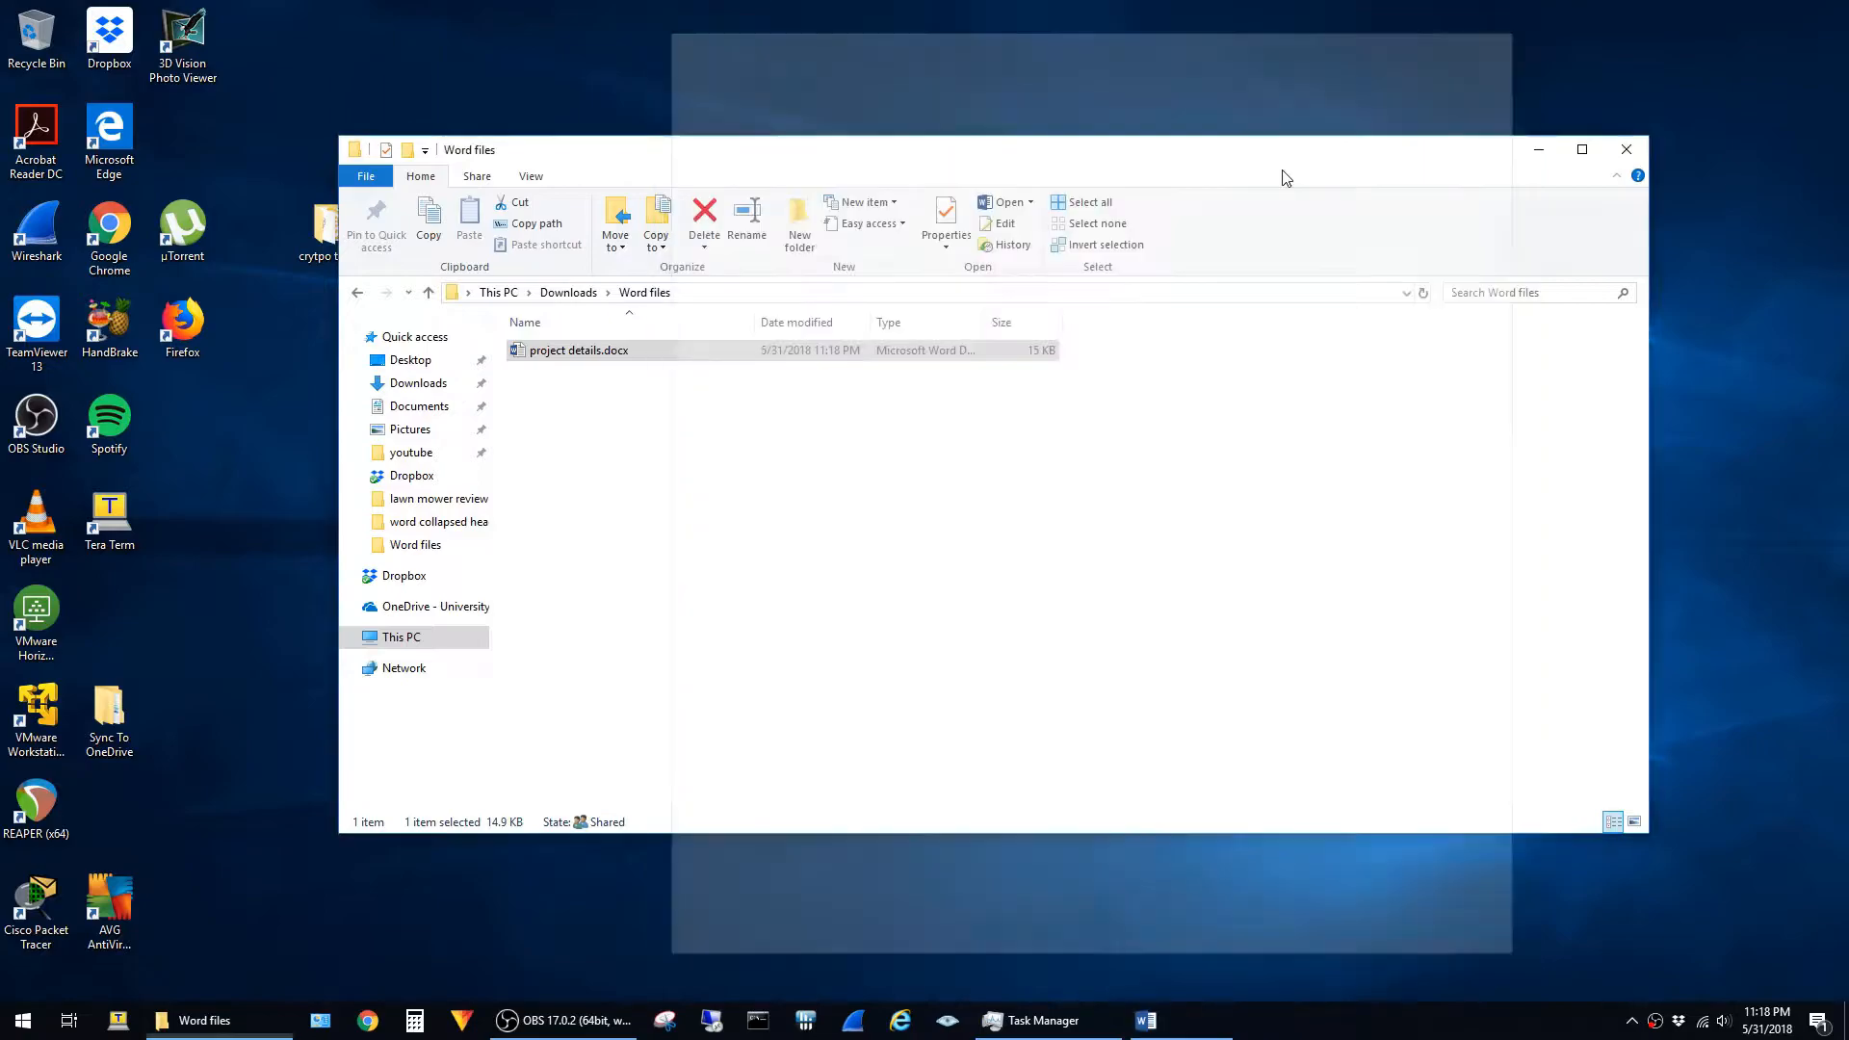
double_click(580, 350)
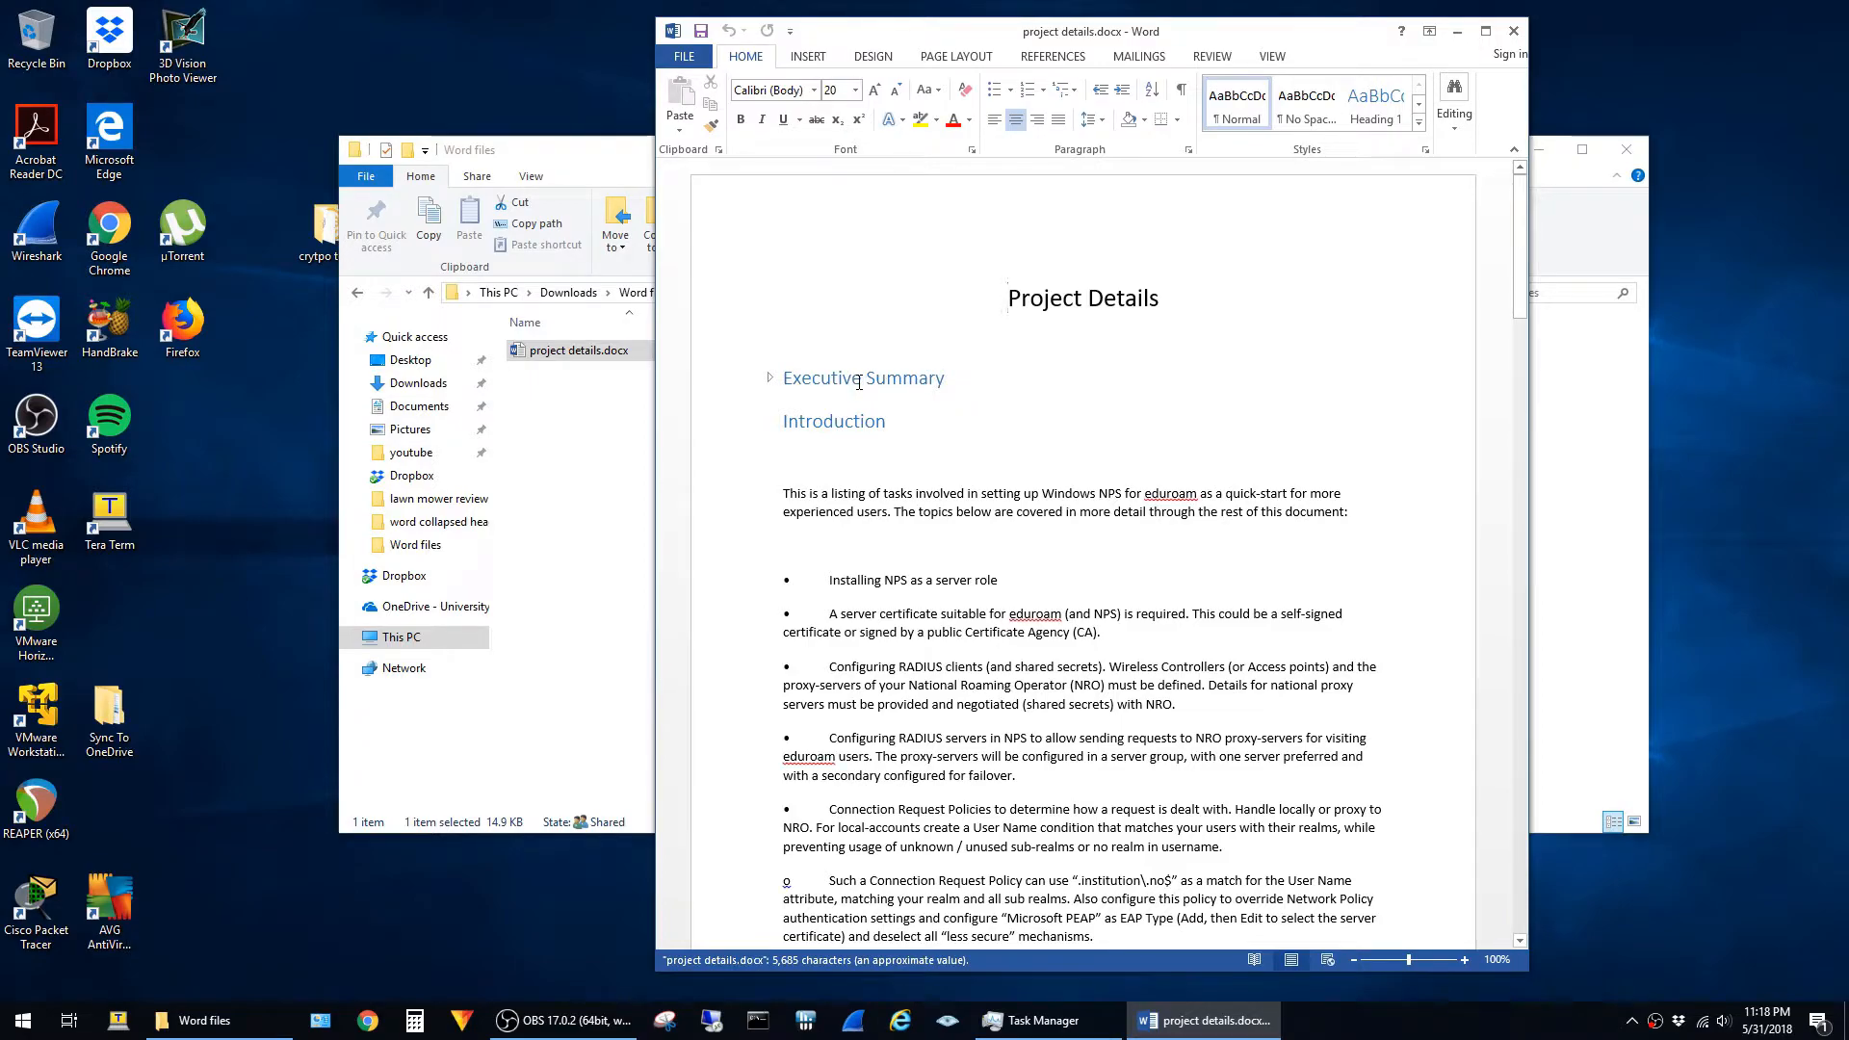
- Apply Collapsed by default as the heading default for this document only, collapsing all five headings
left_click(863, 377)
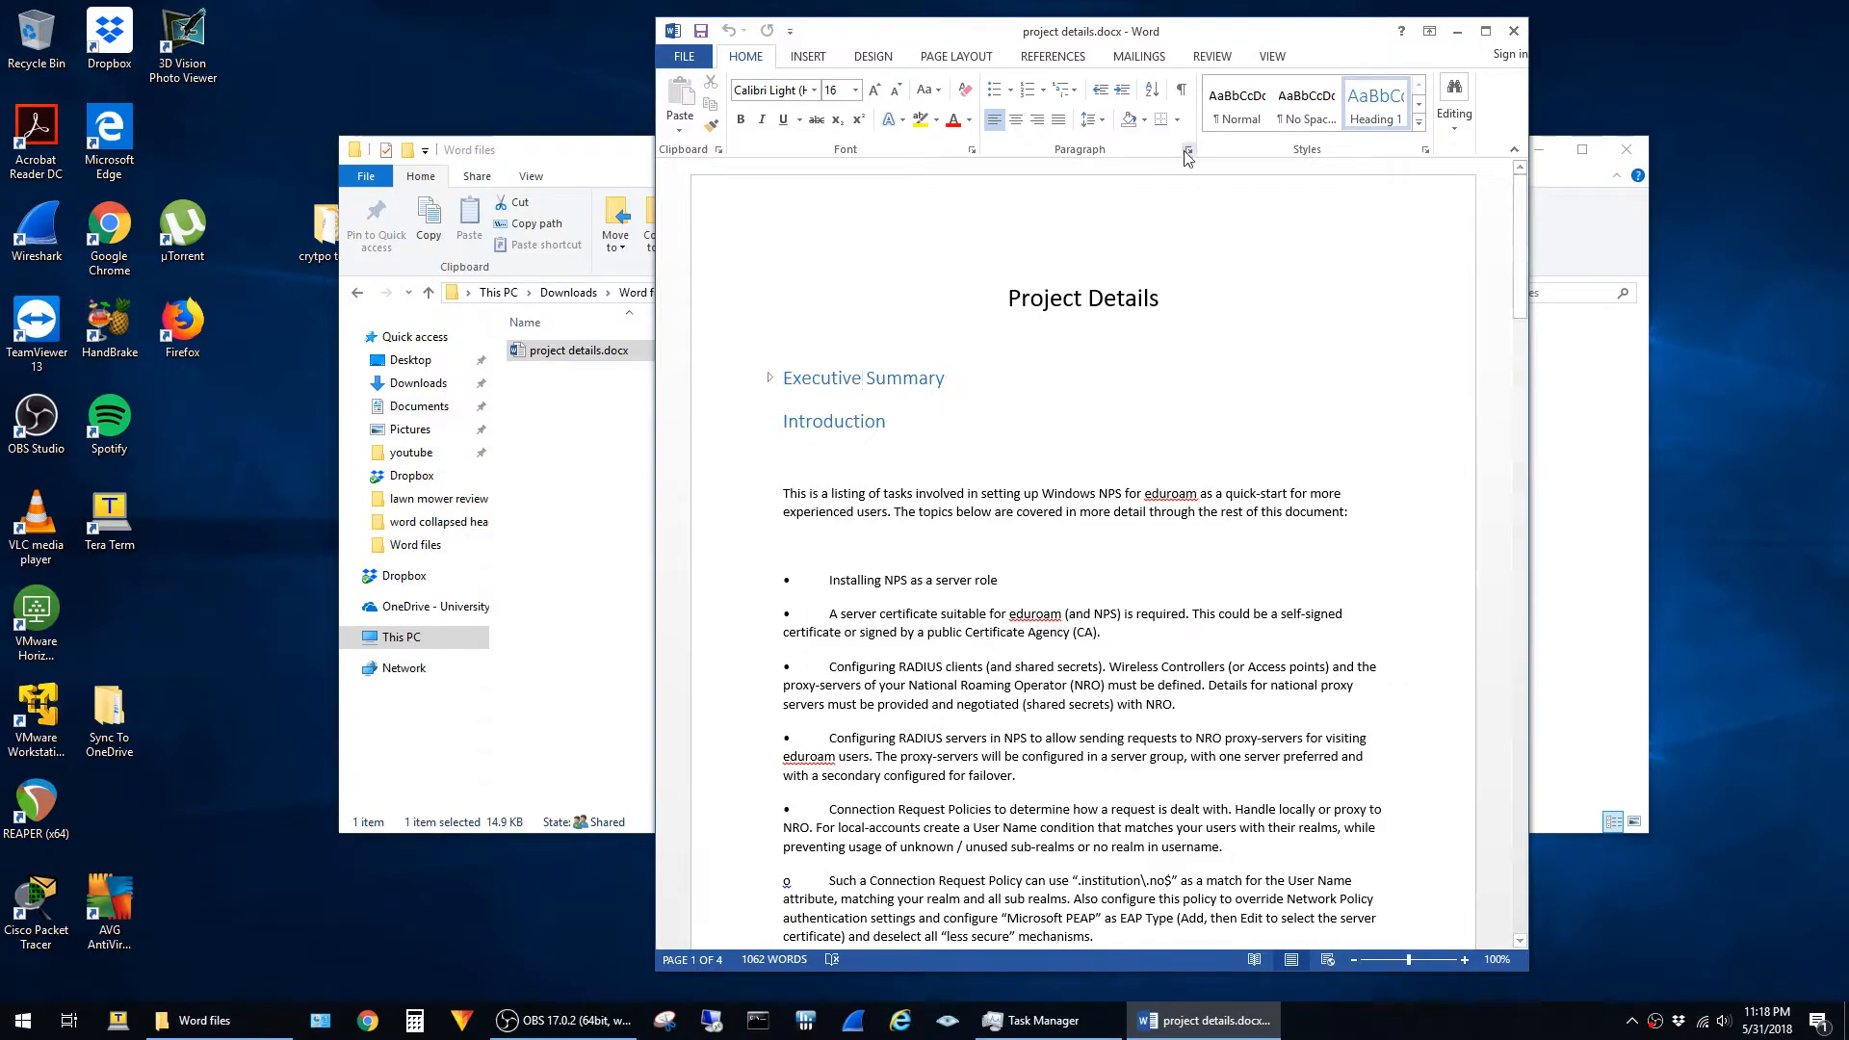
left_click(1188, 150)
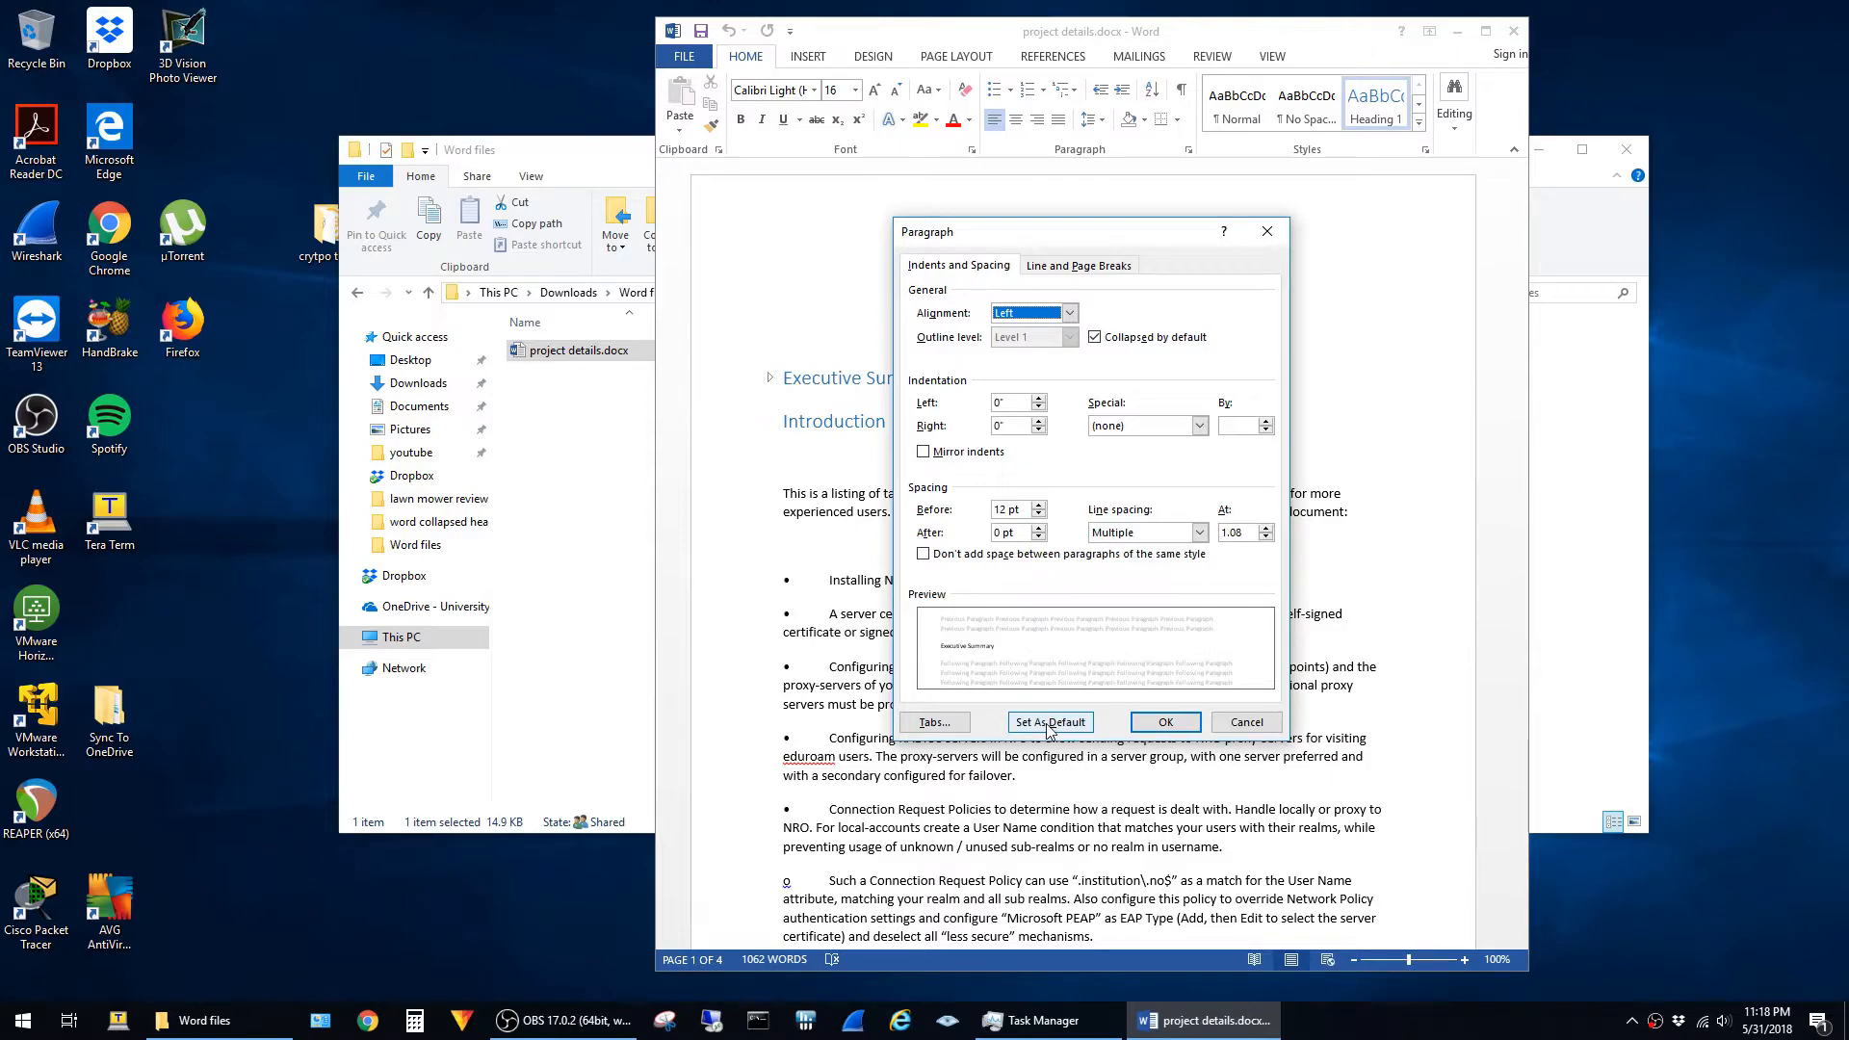
left_click(1048, 722)
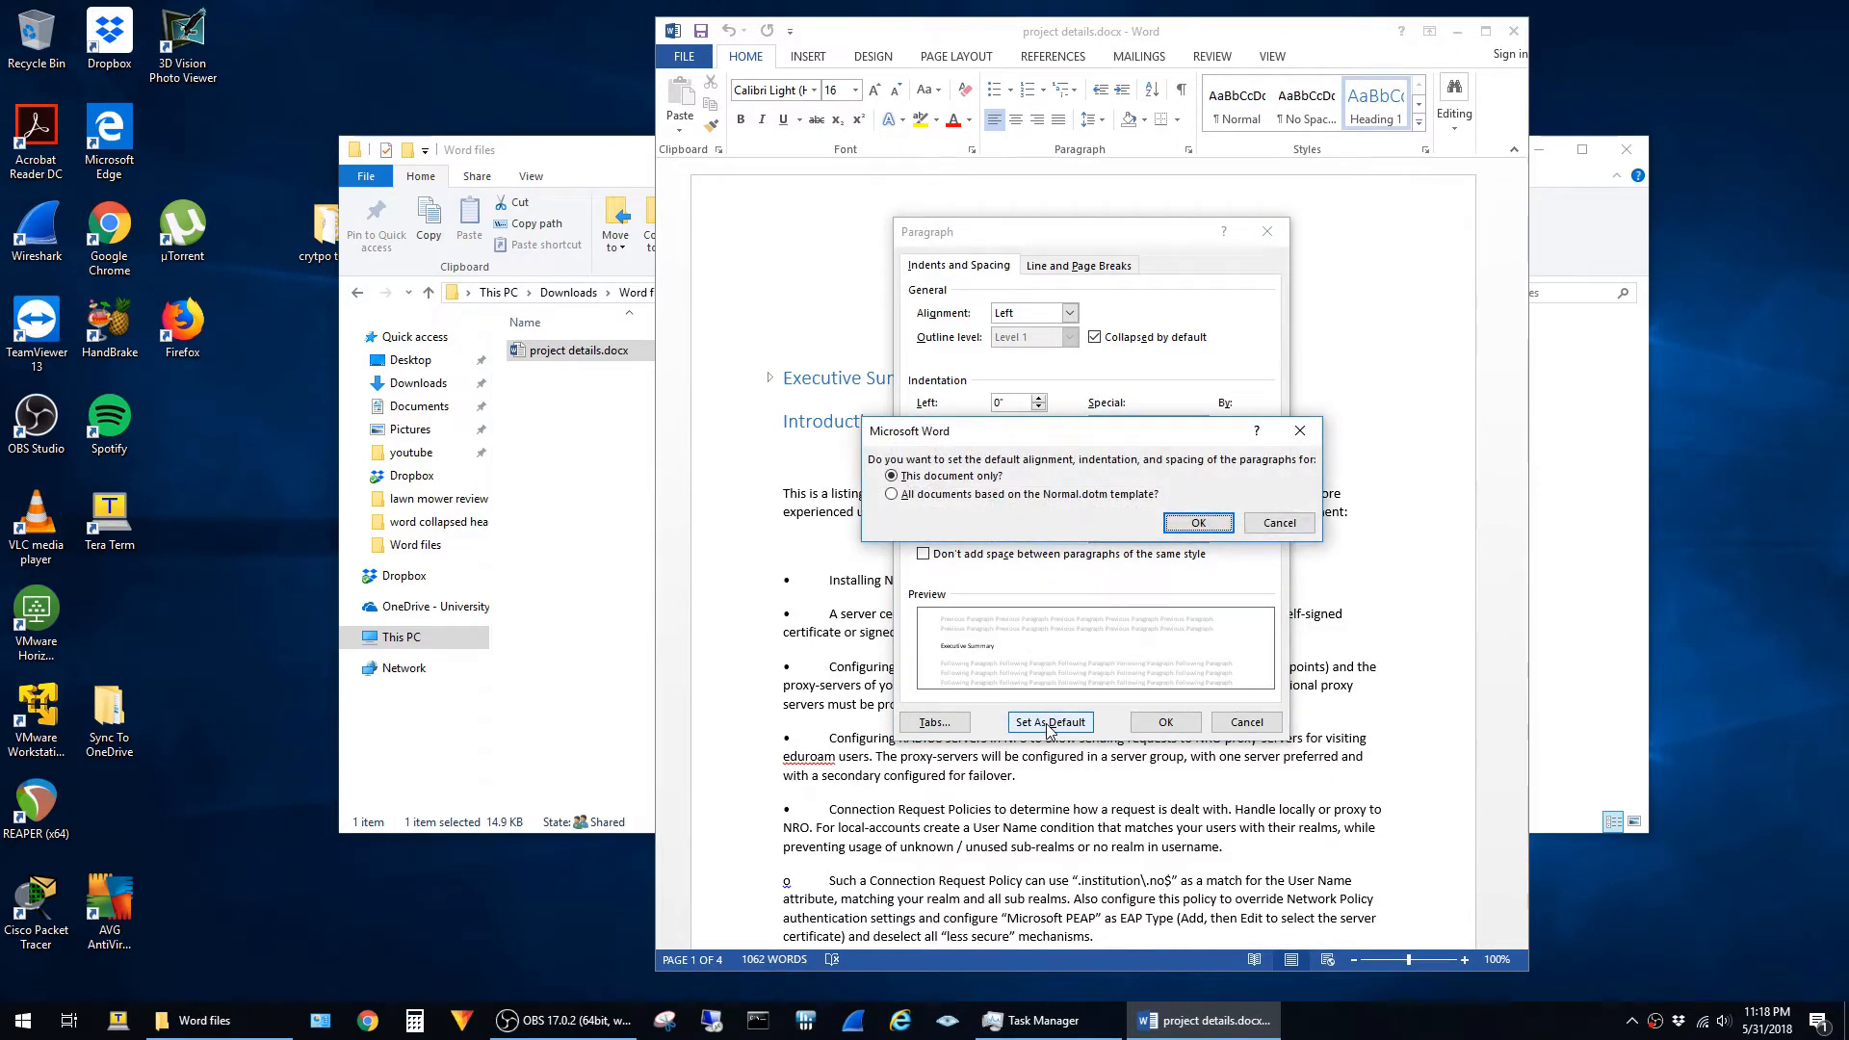
left_click(1047, 722)
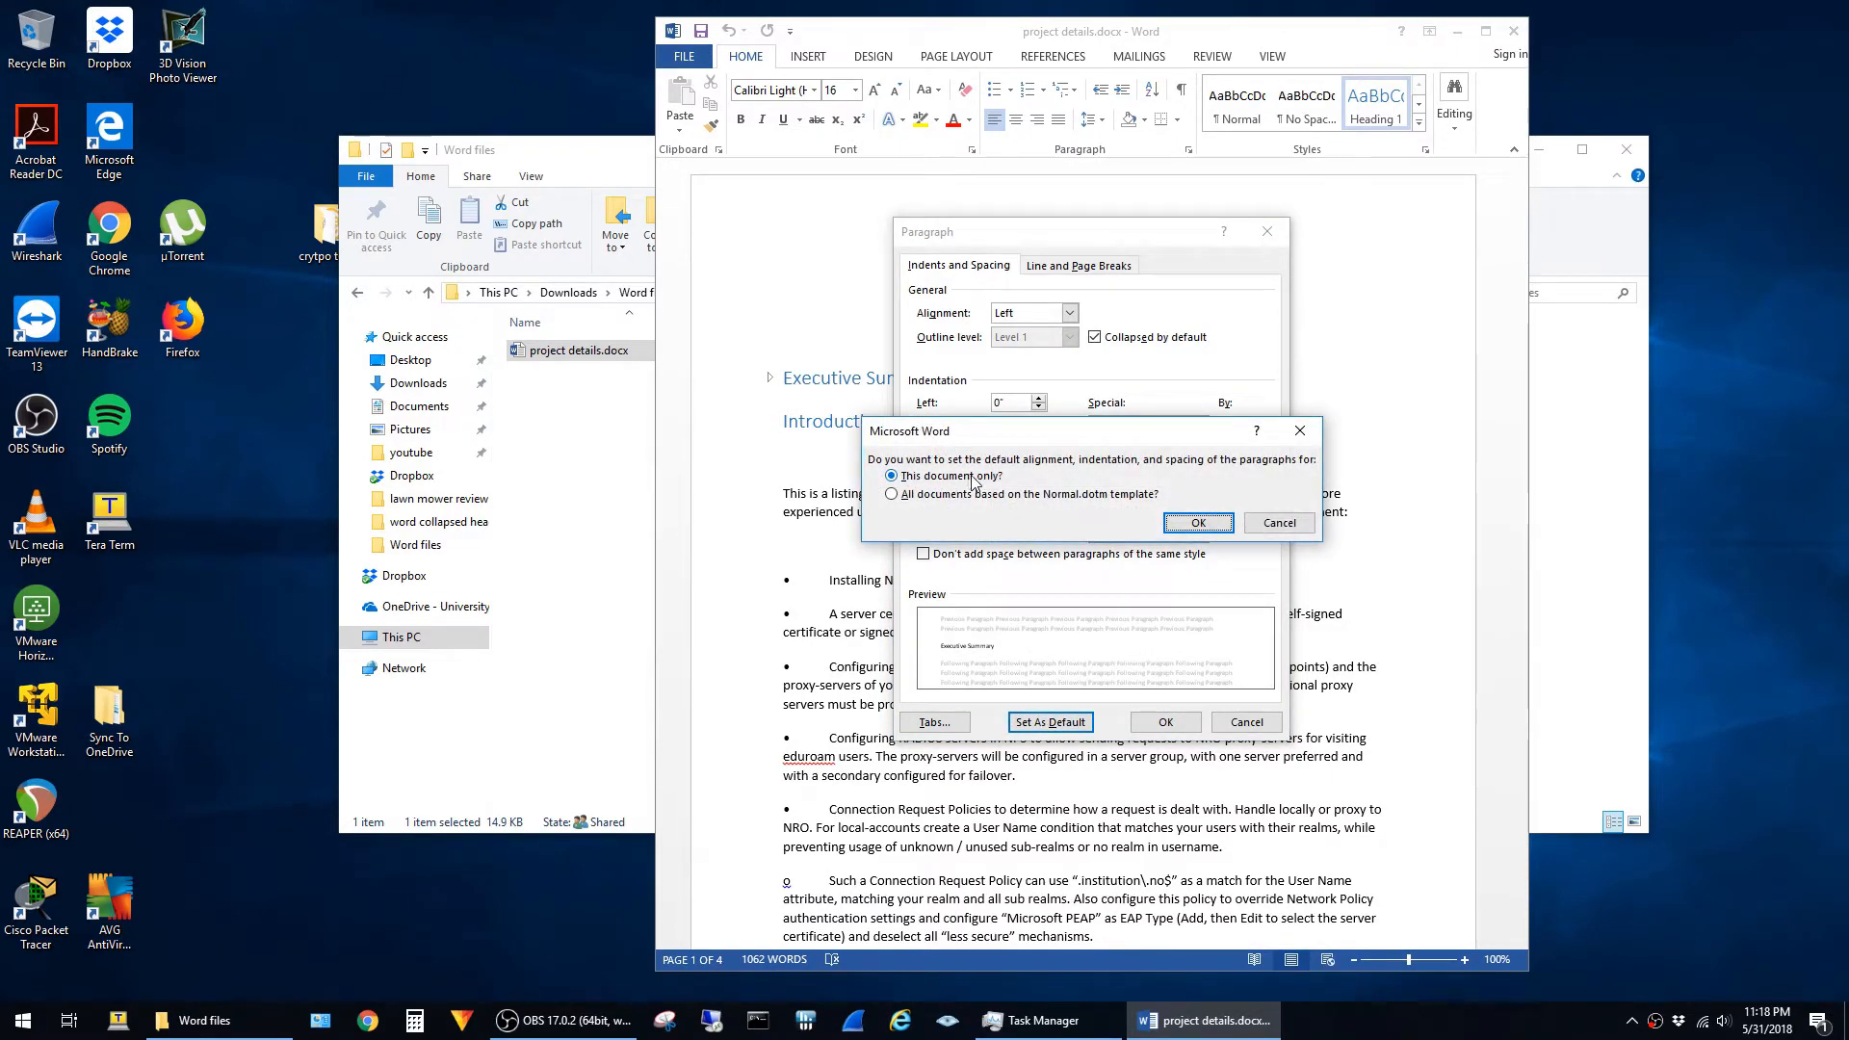
mouse_move(1127, 470)
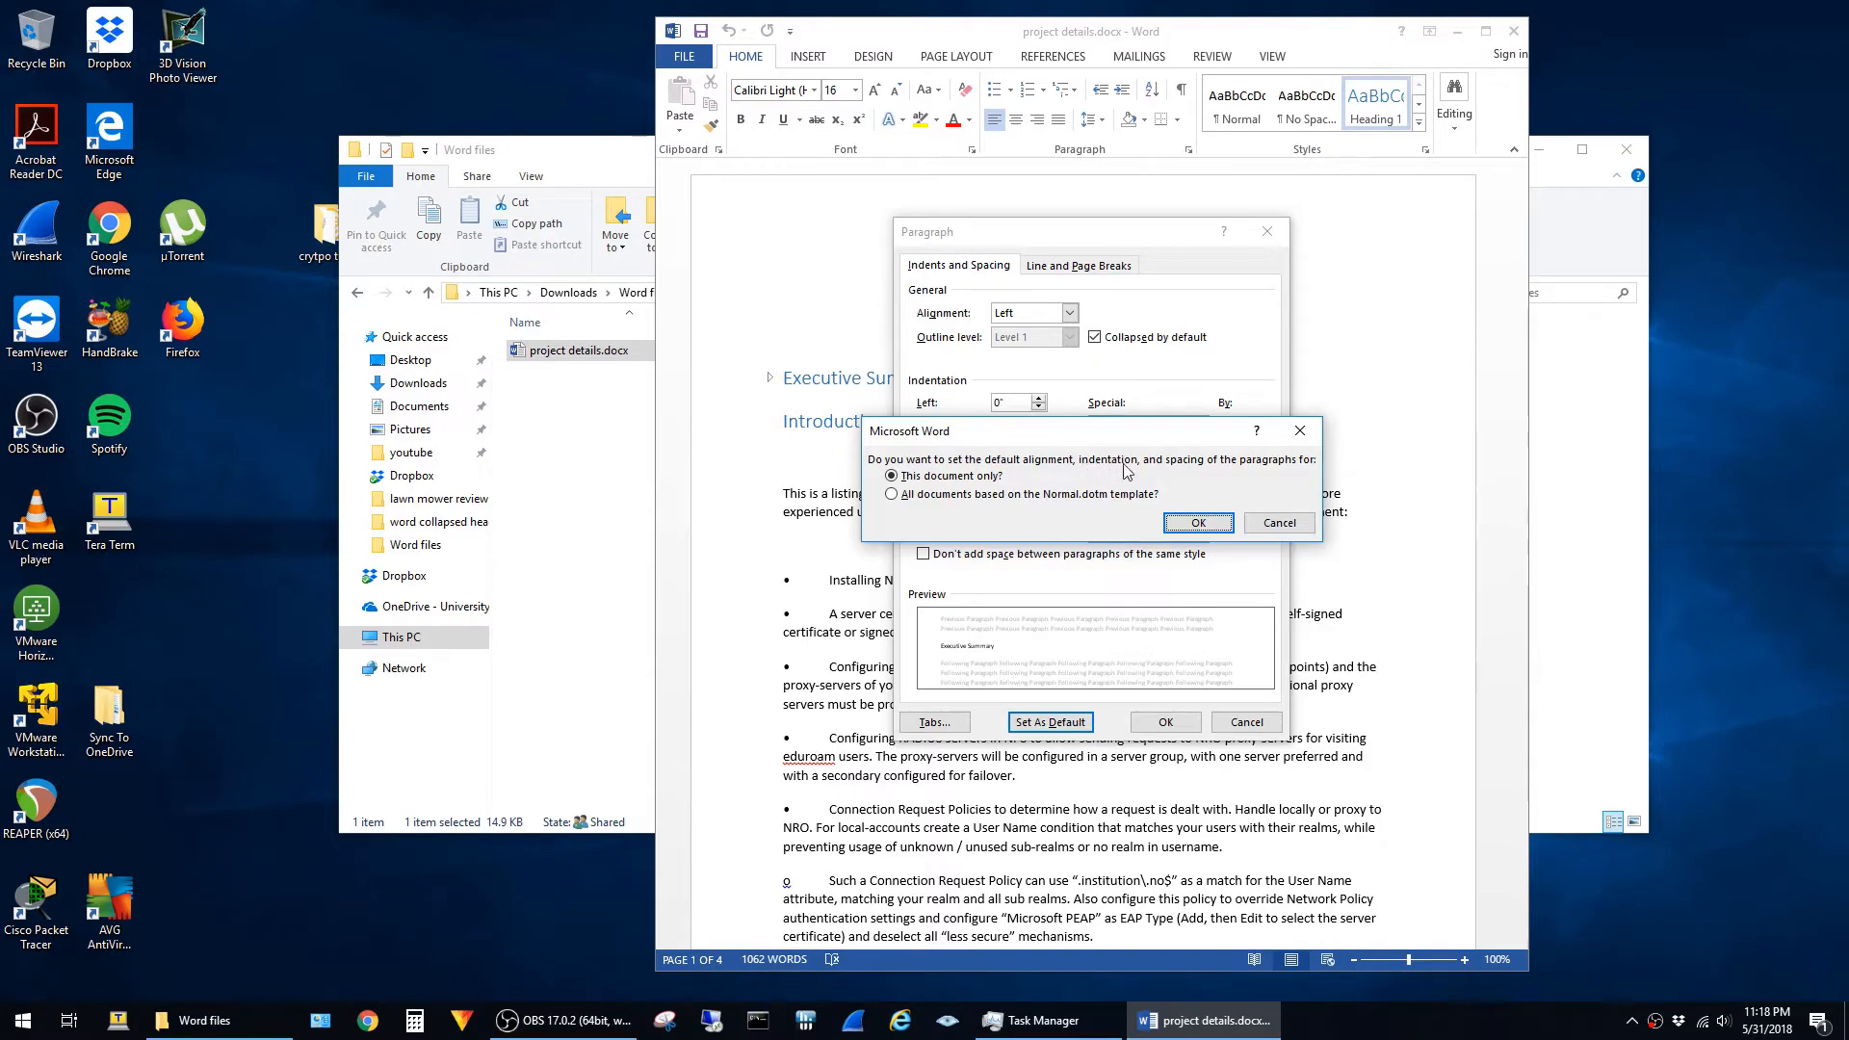
left_click(1196, 521)
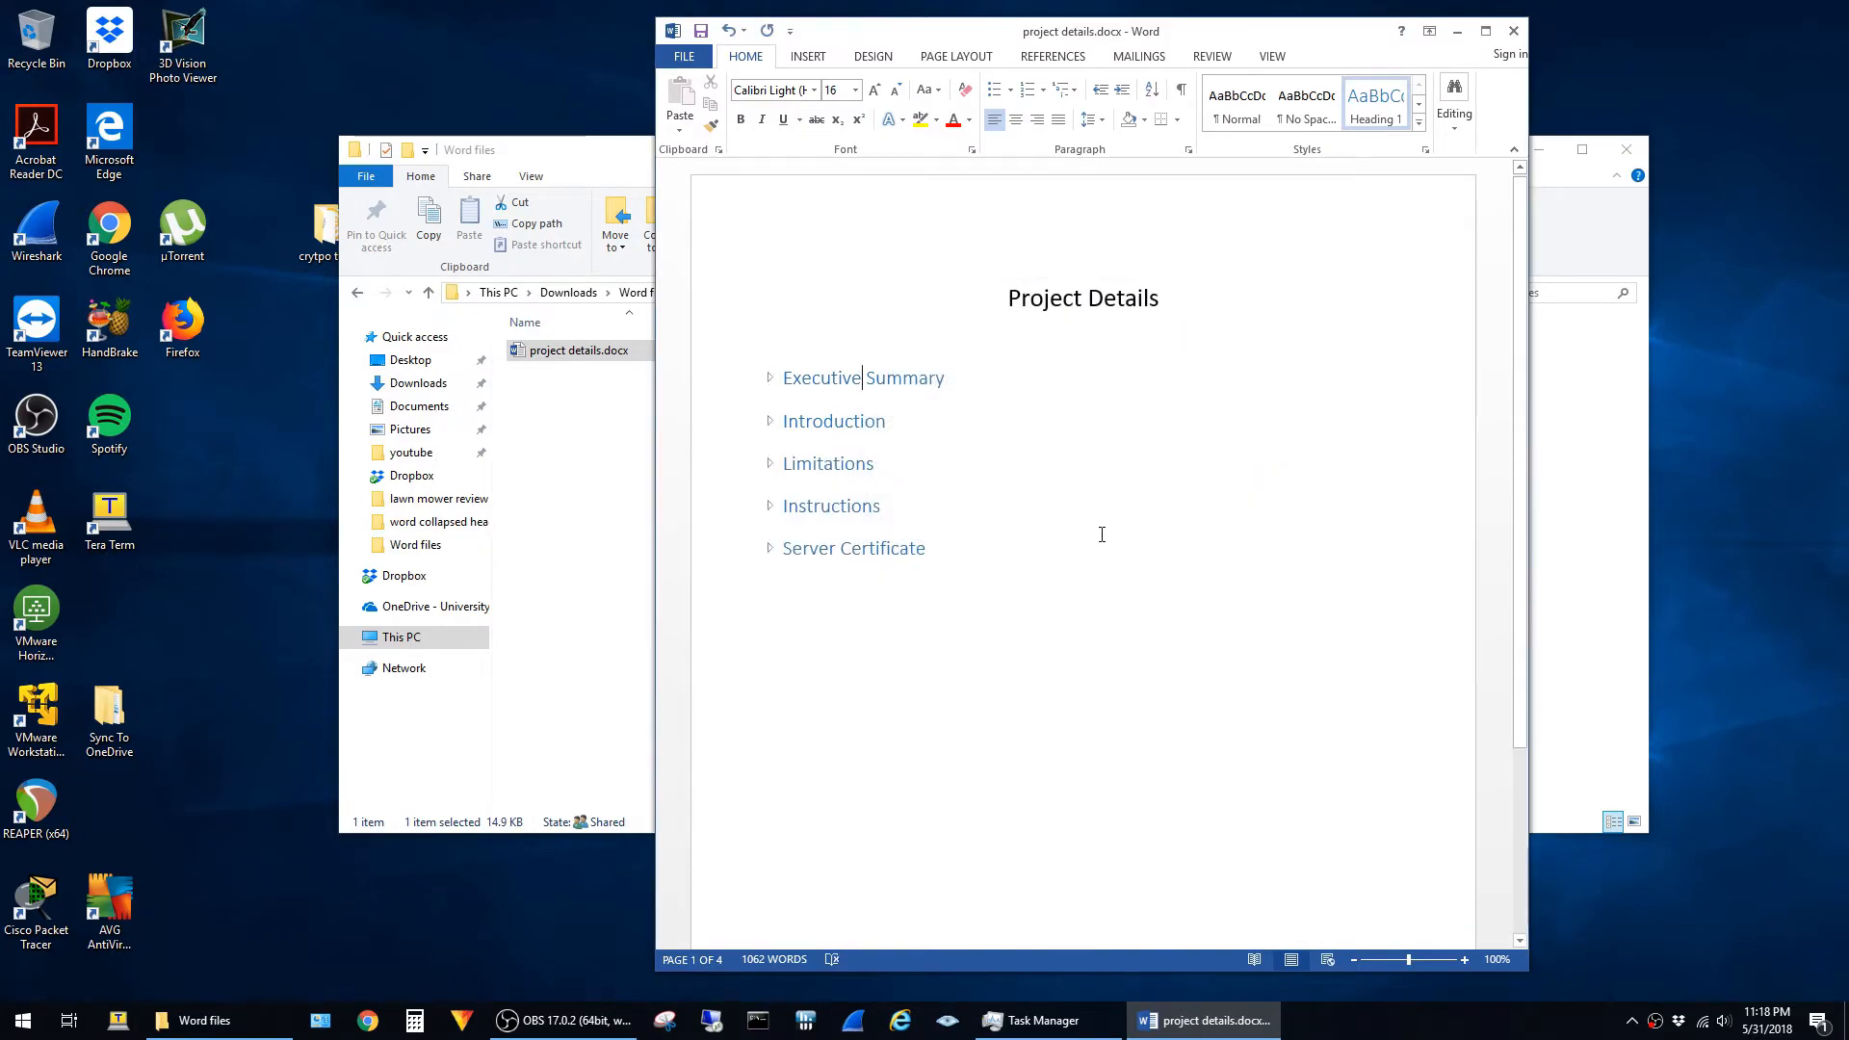
- Close Word and reopen project details.docx from the Word files folder to check the headings
left_click(701, 31)
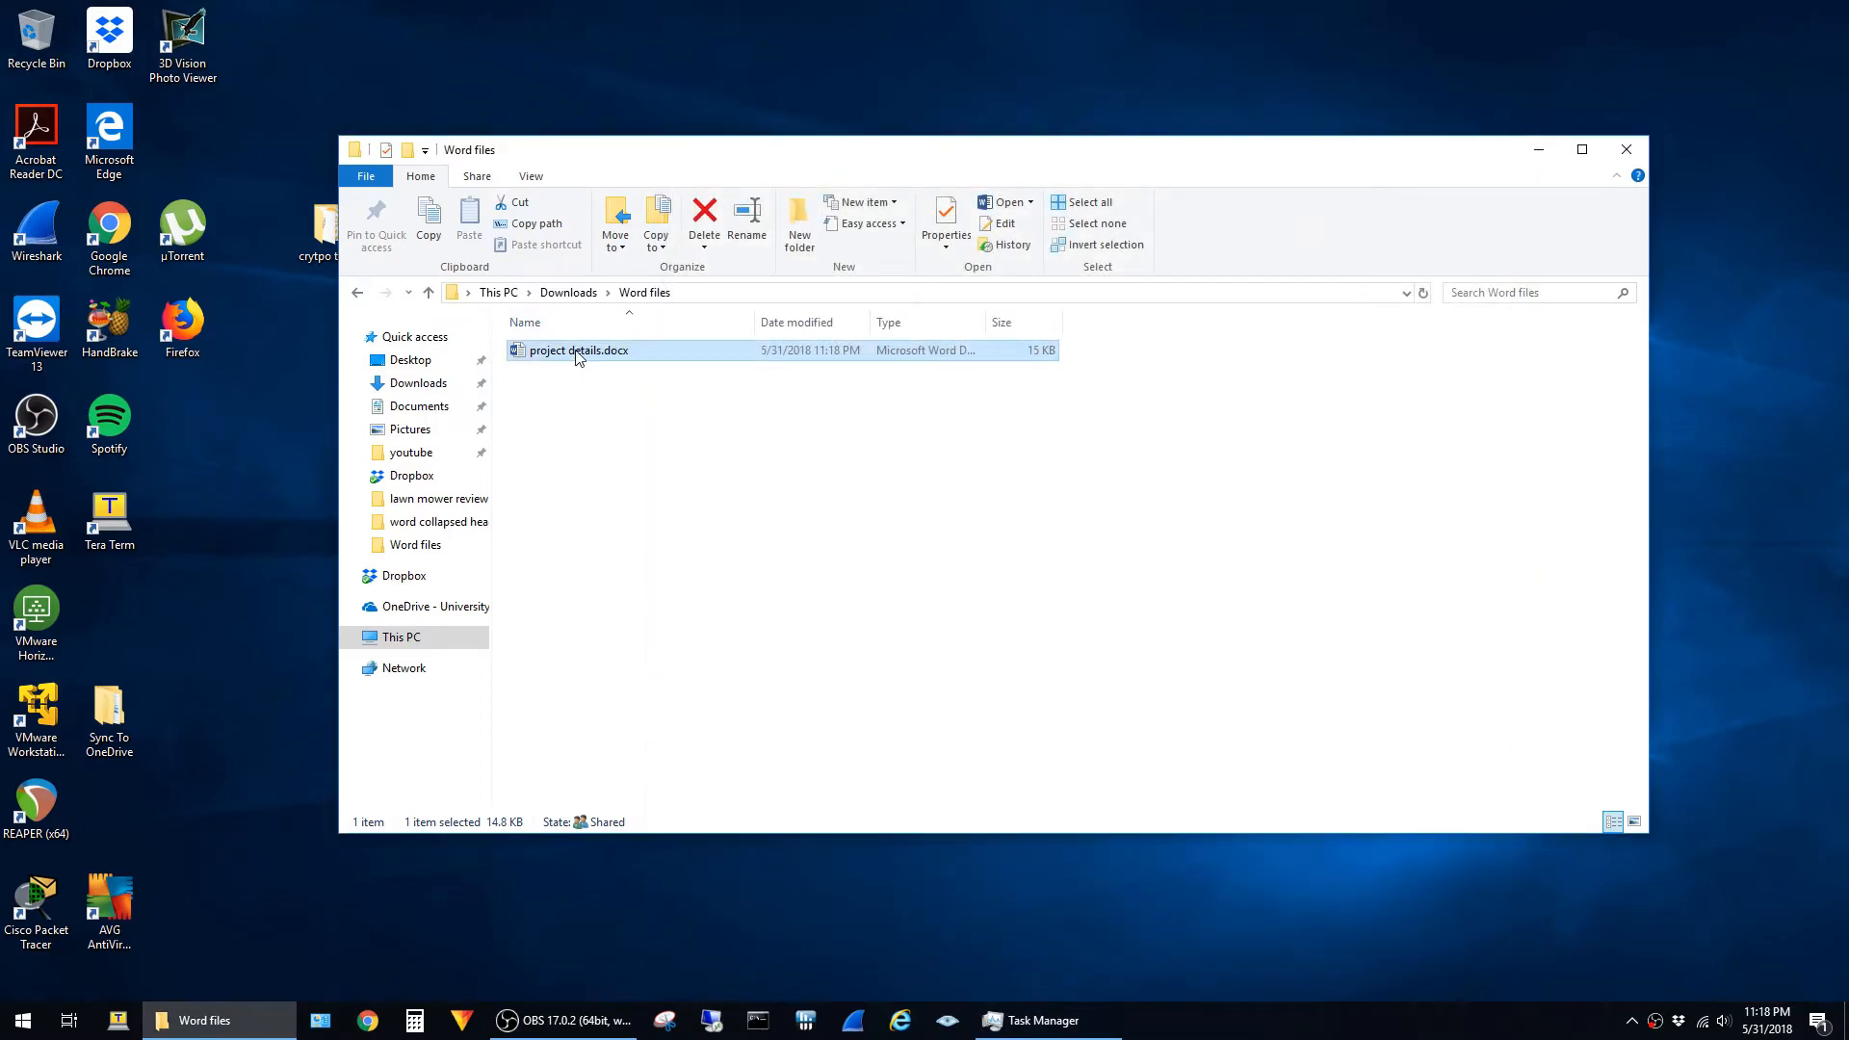
double_click(578, 350)
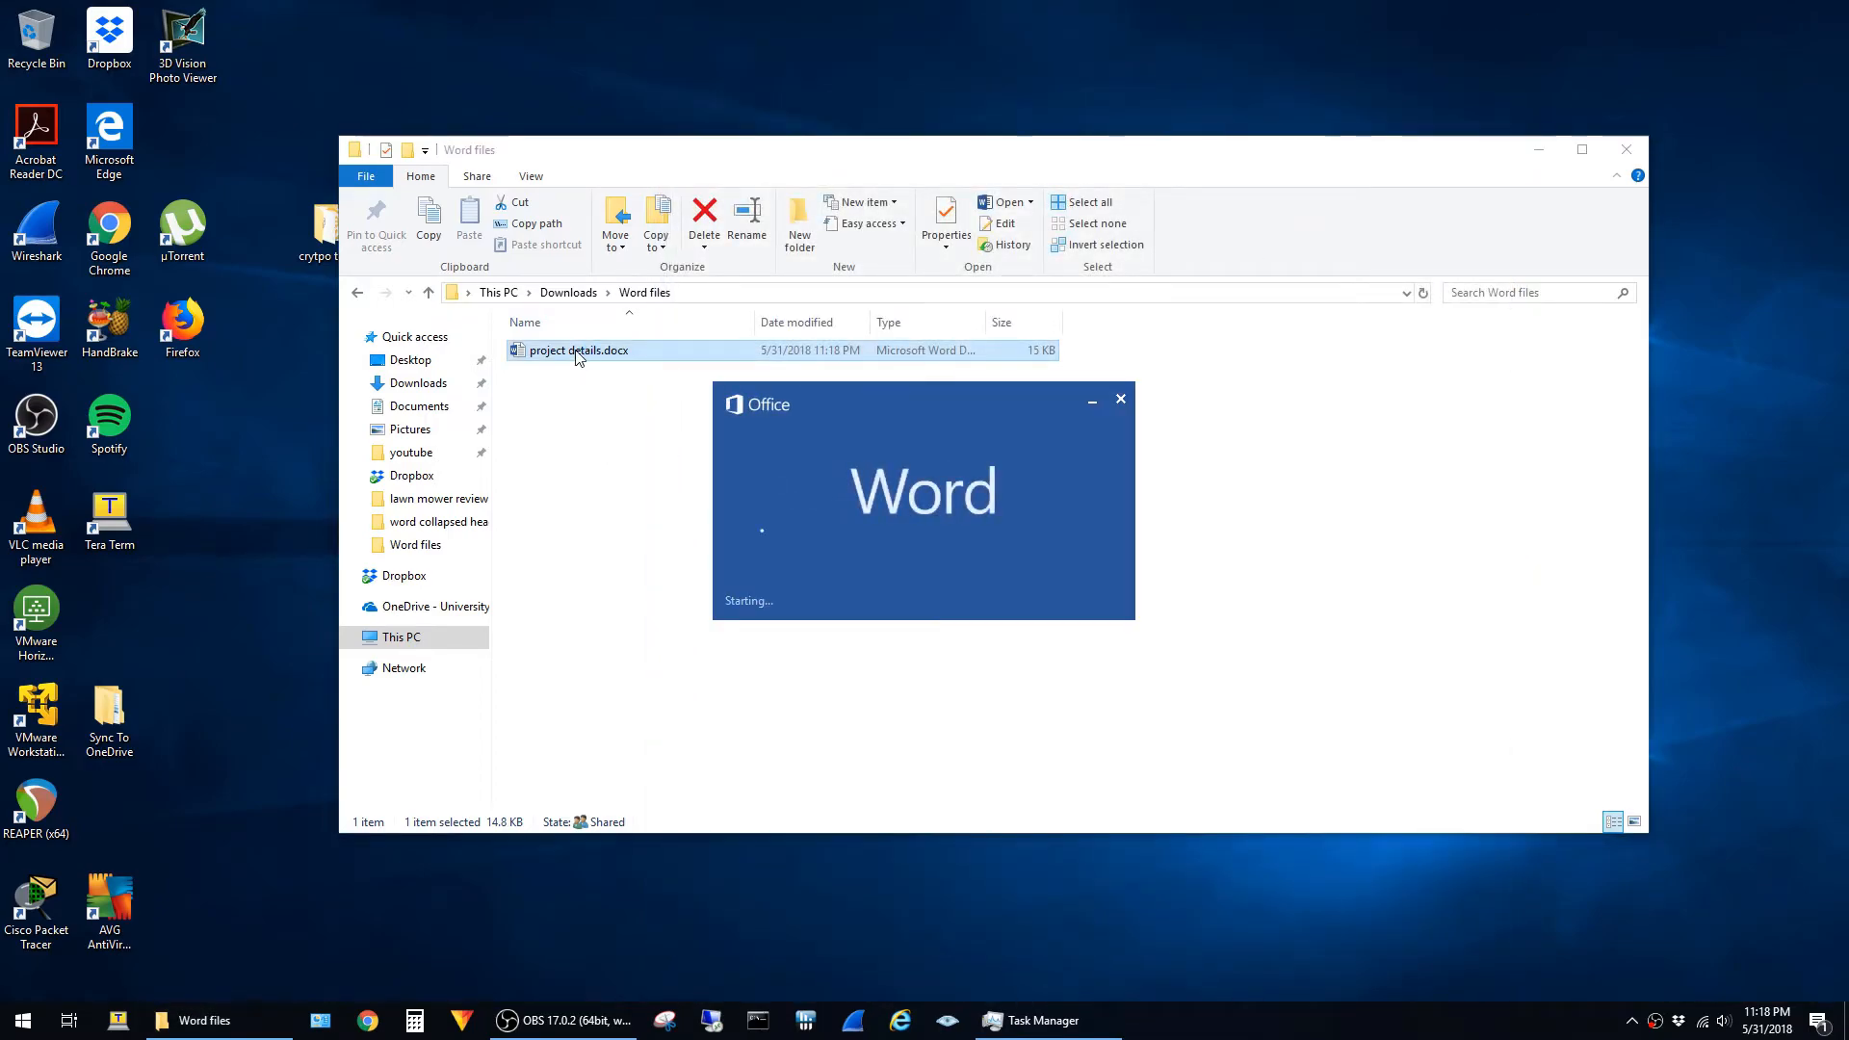